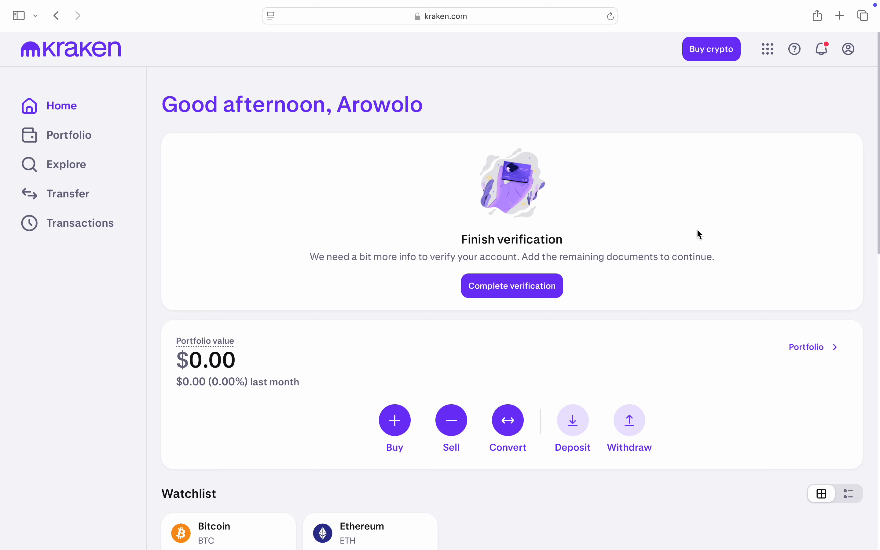
pyautogui.moveTo(731, 170)
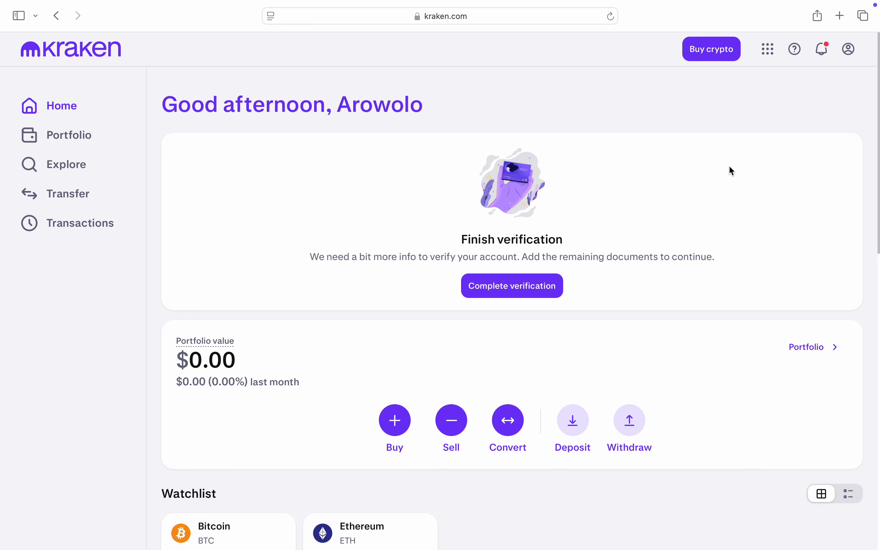
pyautogui.moveTo(790, 82)
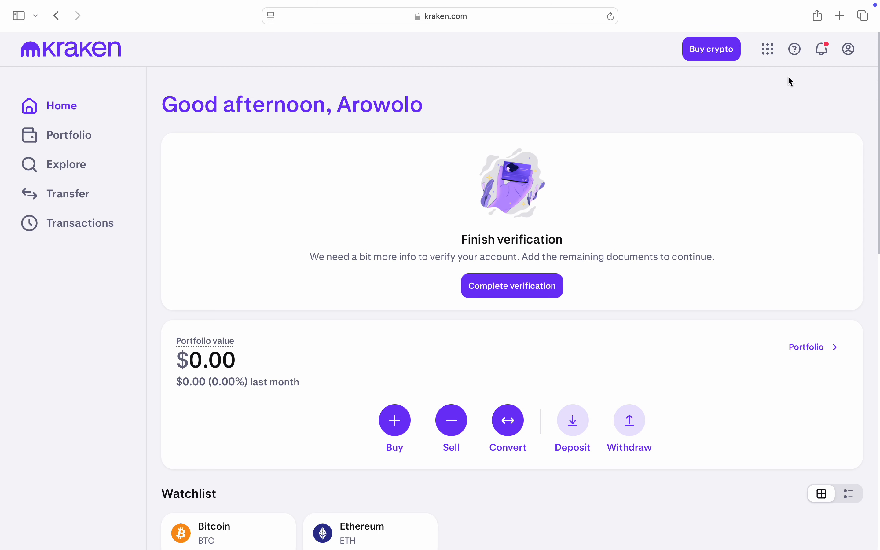
pyautogui.moveTo(848, 49)
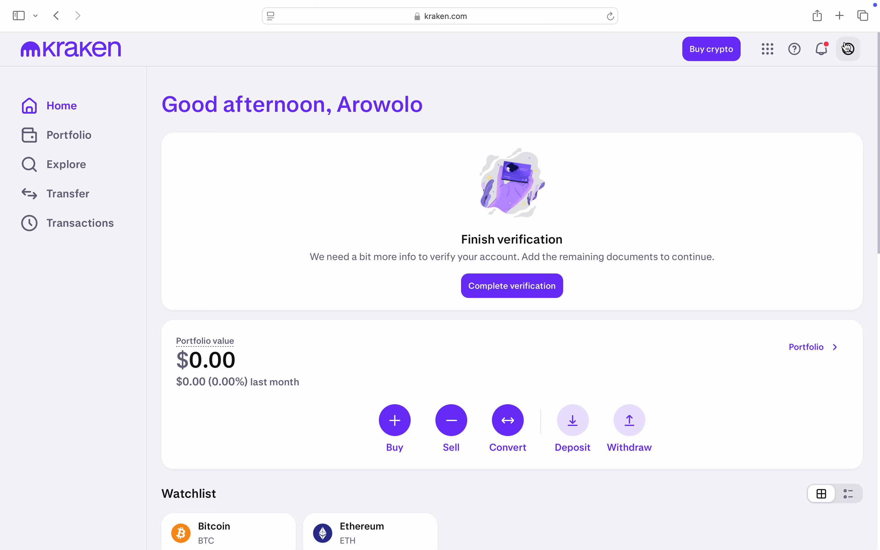
# Go to the account's Security page from the account menu and view the sign-in and 2FA options.
pyautogui.click(848, 49)
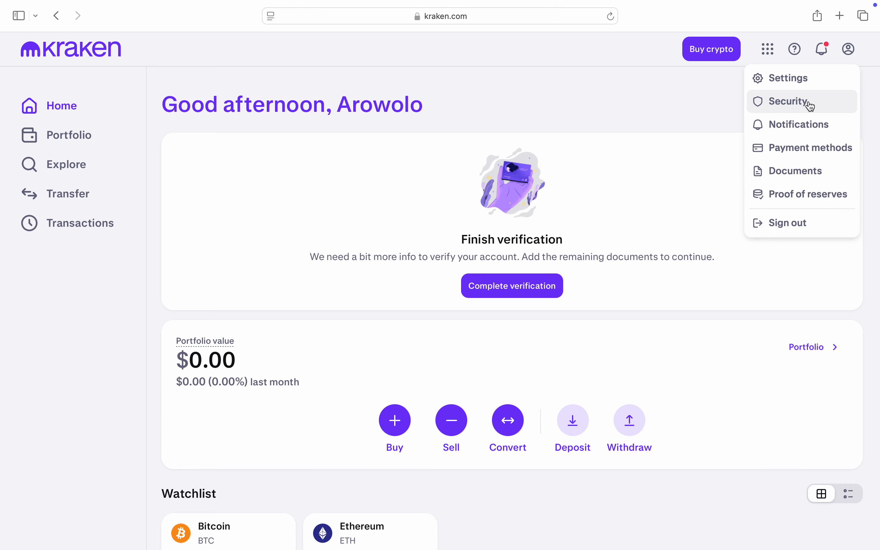
pyautogui.click(788, 101)
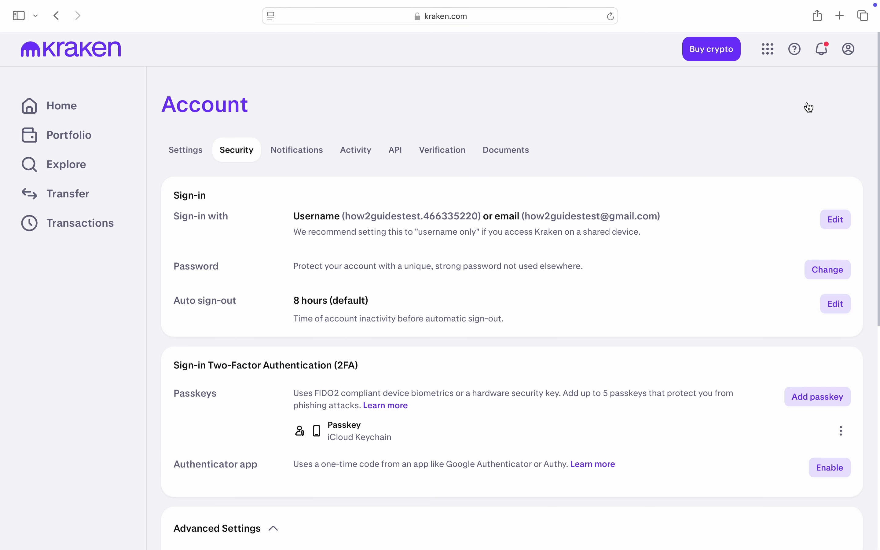
pyautogui.scroll(-3)
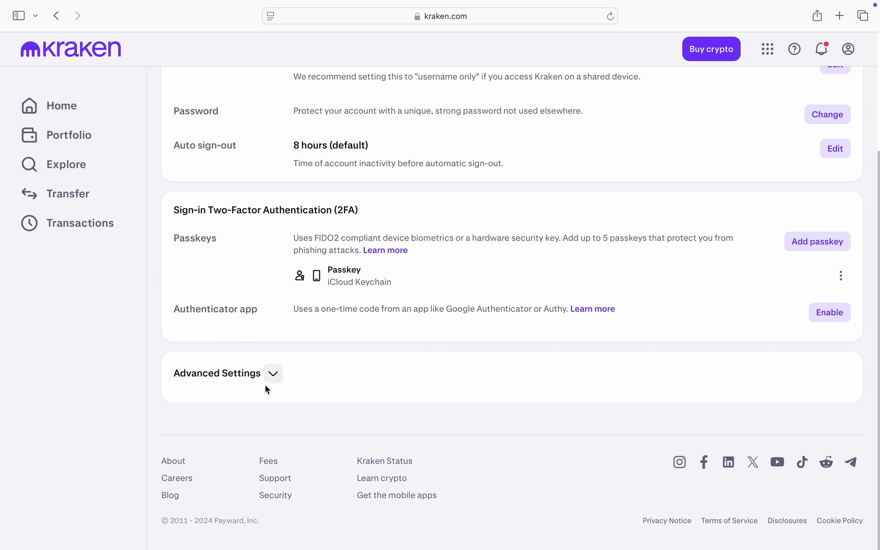
# Under Advanced Settings, remove the Master Key passkey and confirm the removal.
pyautogui.click(273, 373)
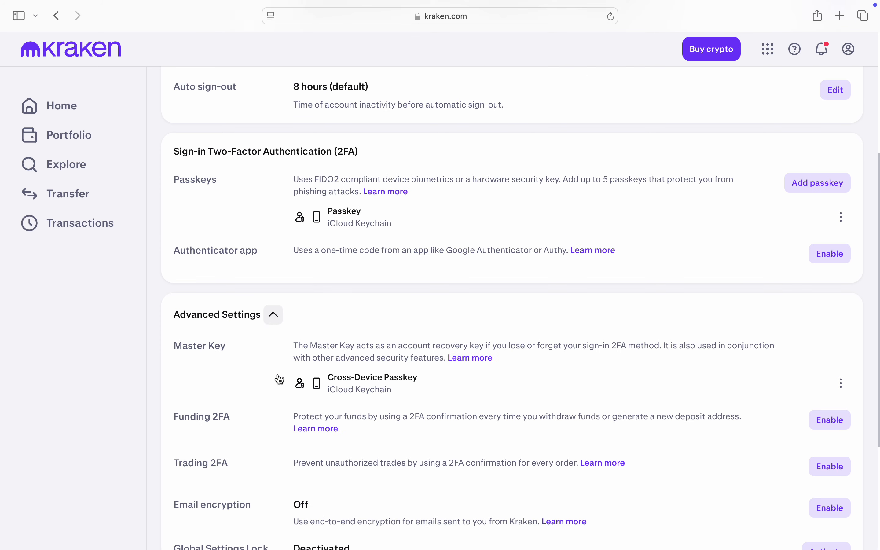
pyautogui.scroll(-3)
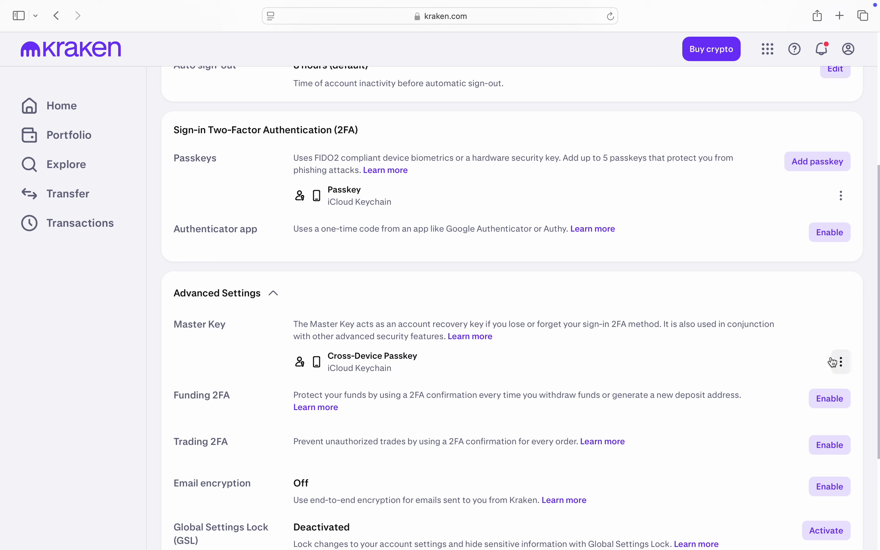
pyautogui.moveTo(837, 376)
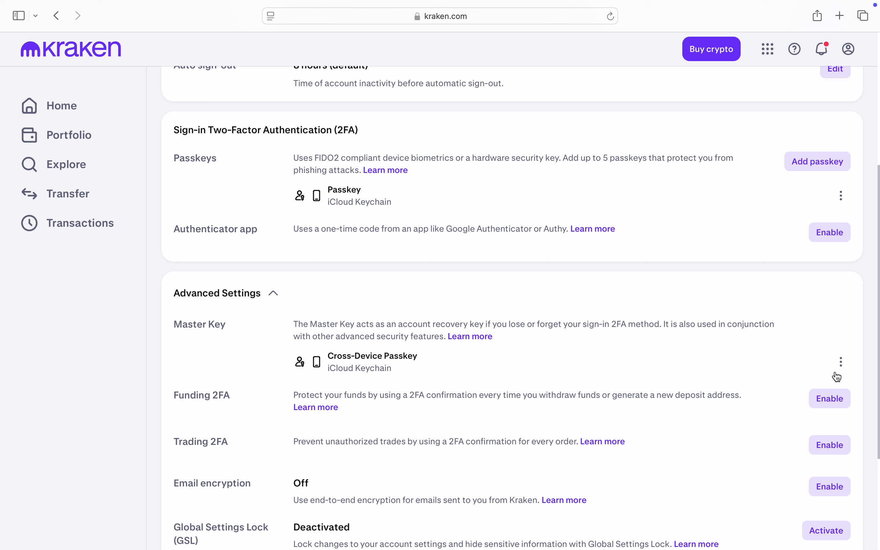
pyautogui.click(841, 362)
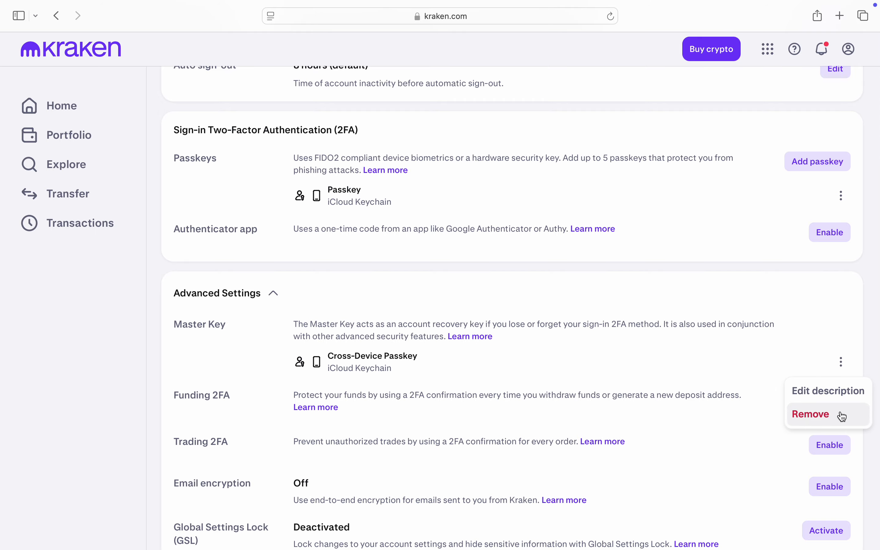
pyautogui.click(810, 415)
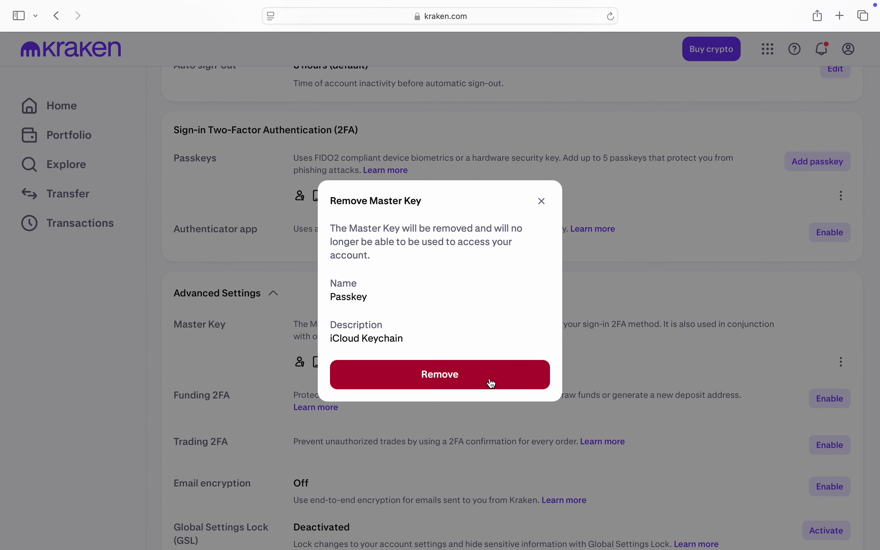
pyautogui.click(440, 374)
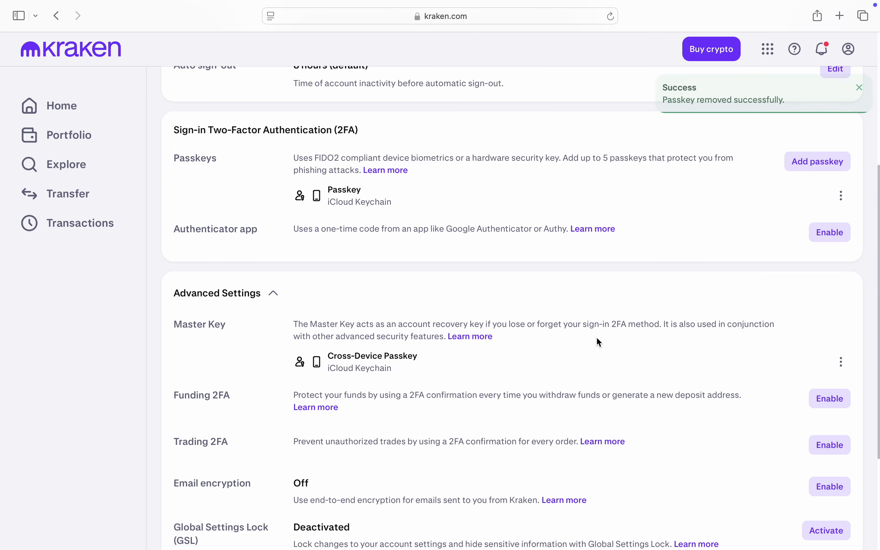